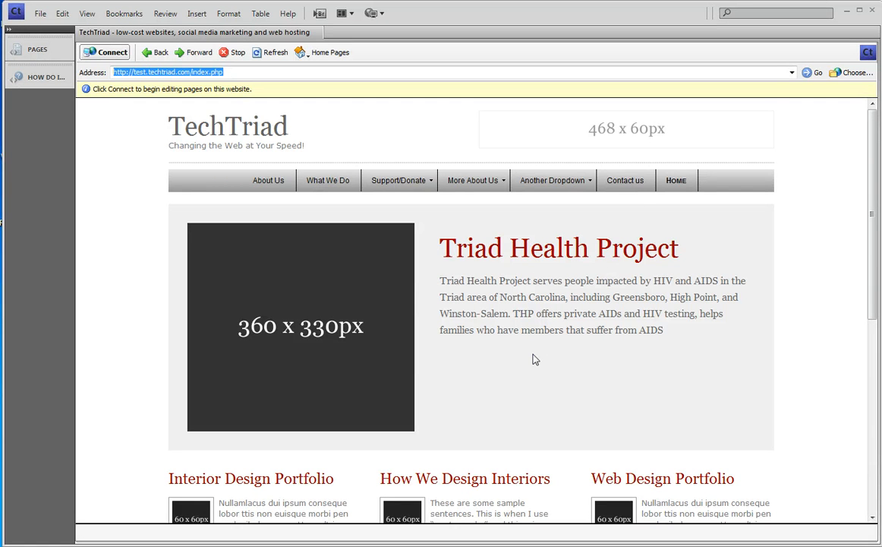
{"action": "mouse_move", "coordinate": [268, 180]}
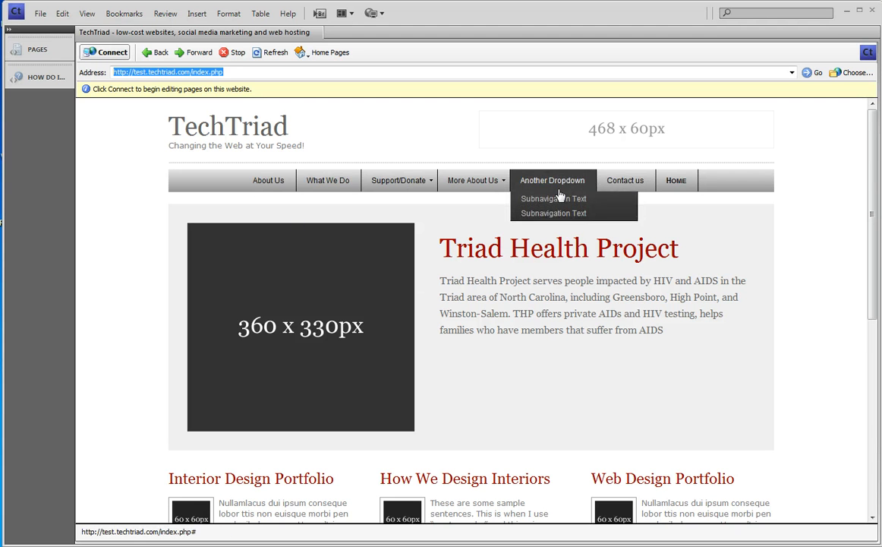
{"action": "mouse_move", "coordinate": [364, 195]}
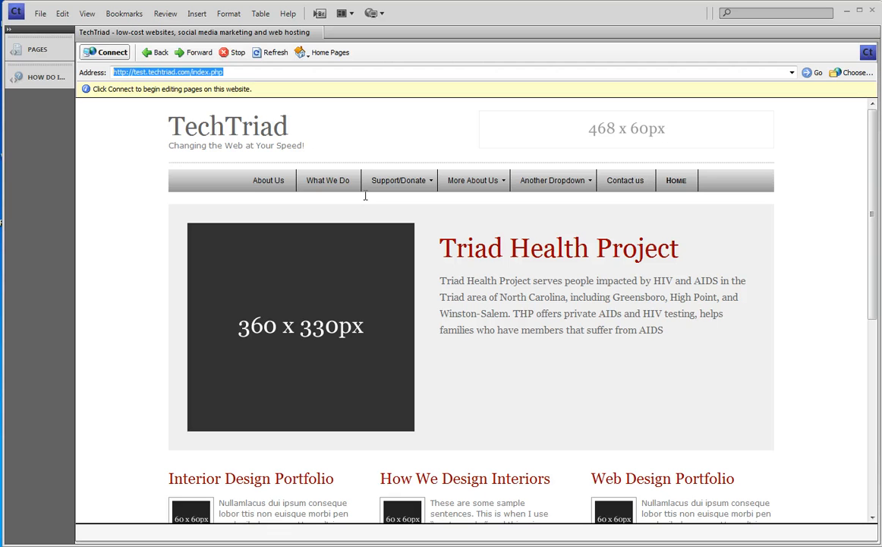
{"action": "mouse_move", "coordinate": [189, 71]}
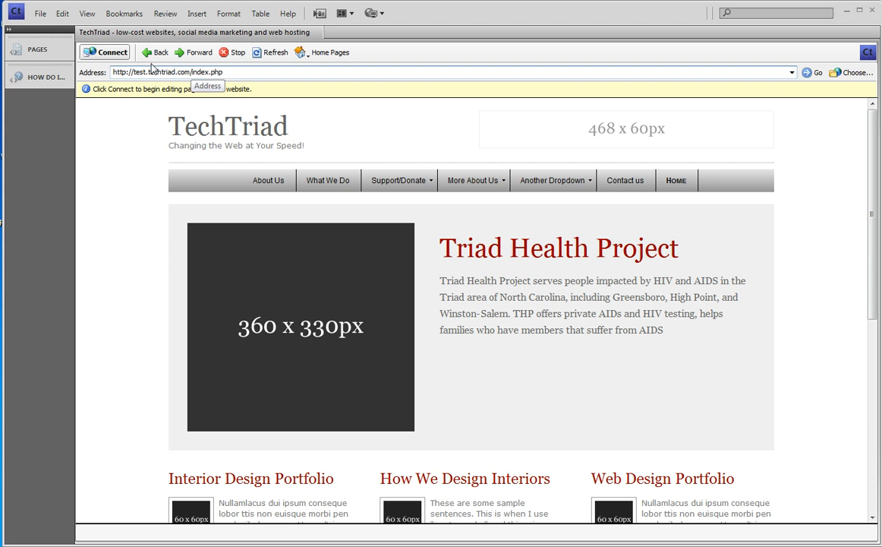
{"action": "mouse_move", "coordinate": [105, 55]}
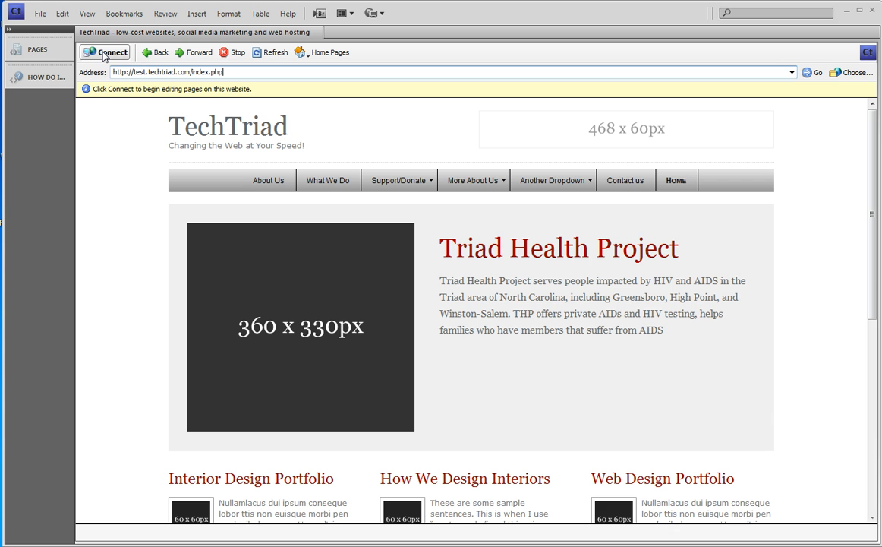
{"action": "mouse_move", "coordinate": [322, 224]}
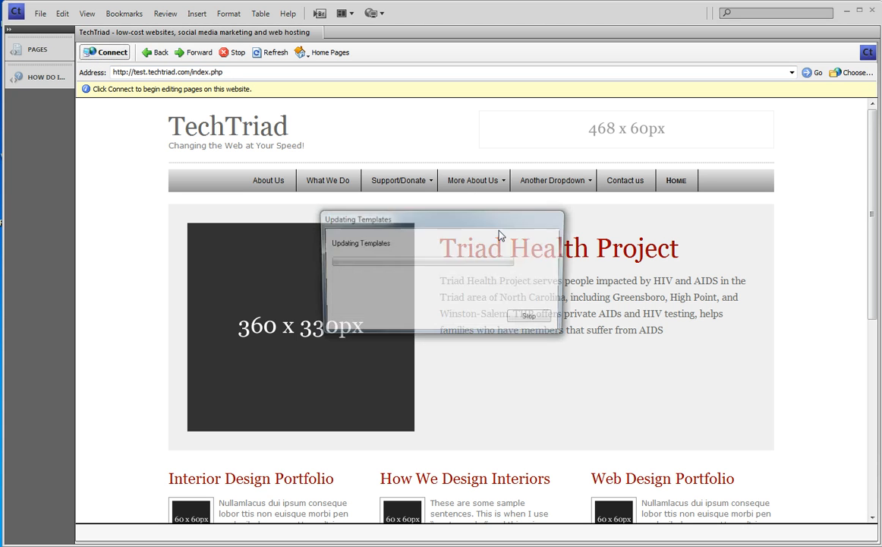
- Connect to the TechTriad site and place the cursor in the Address bar
{"action": "left_click", "coordinate": [110, 52]}
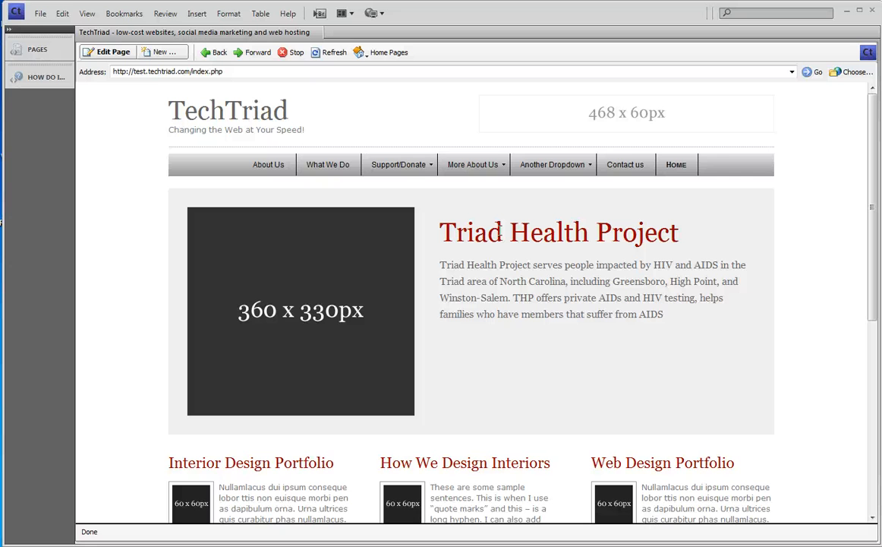
{"action": "mouse_move", "coordinate": [469, 220]}
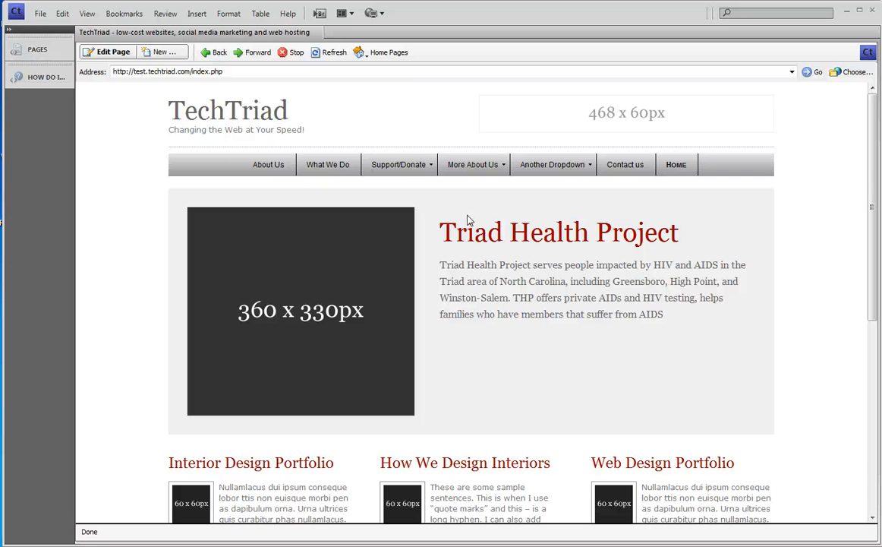
{"action": "left_click", "coordinate": [167, 71]}
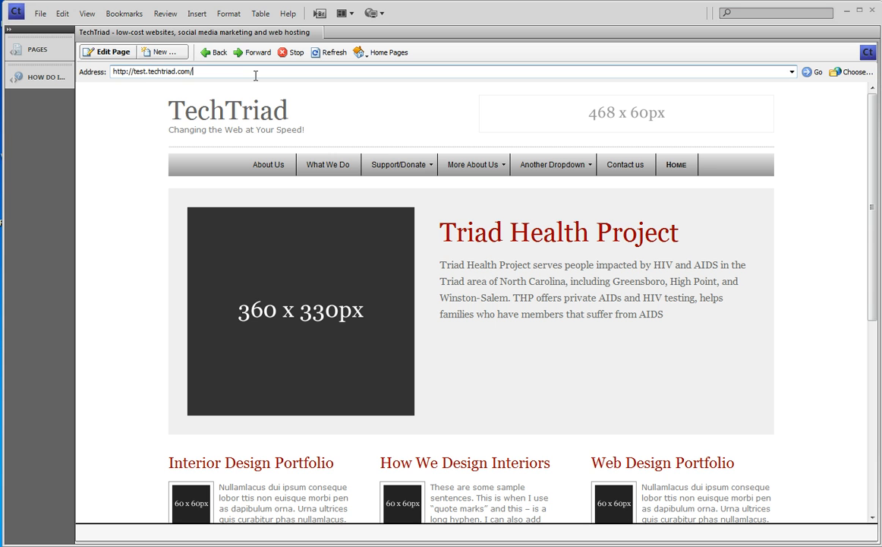
- Load test.techtriad.com/includes/menu.html from the Address bar
{"action": "type", "text": "incl"}
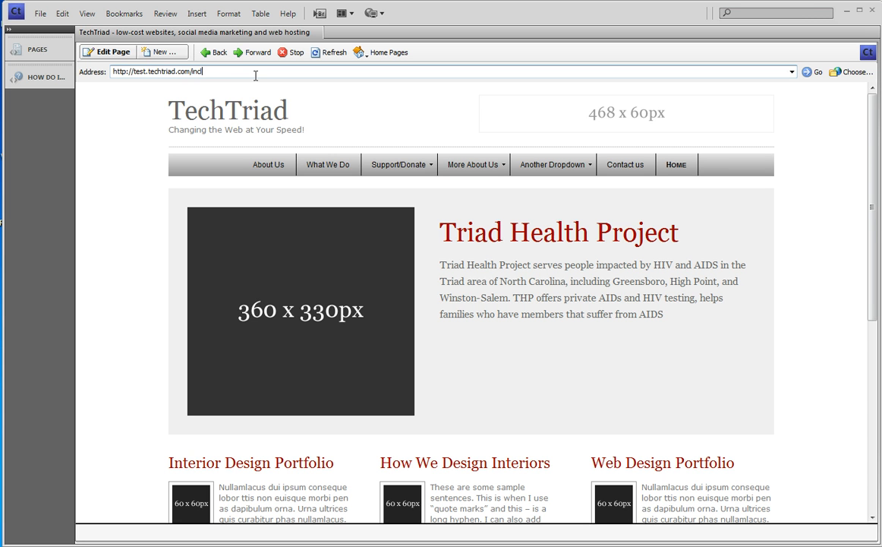
{"action": "type", "text": "udes/"}
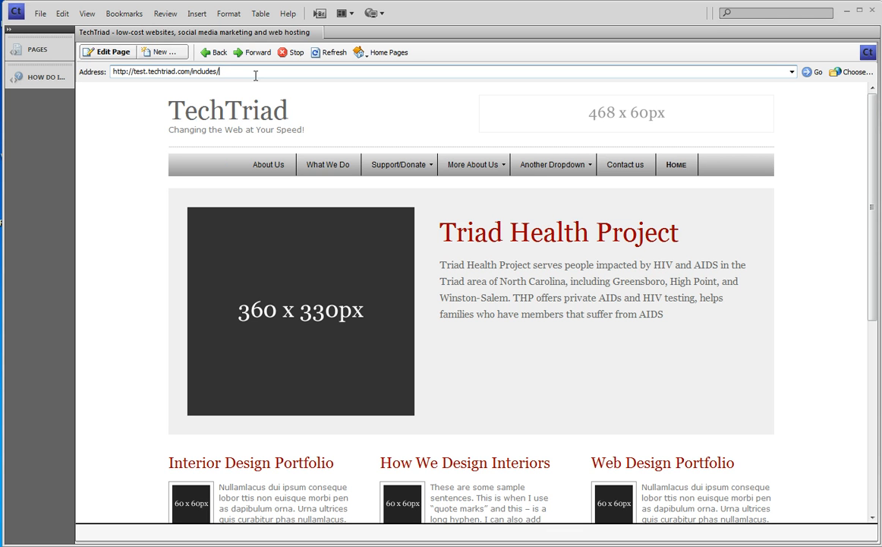
{"action": "type", "text": "men"}
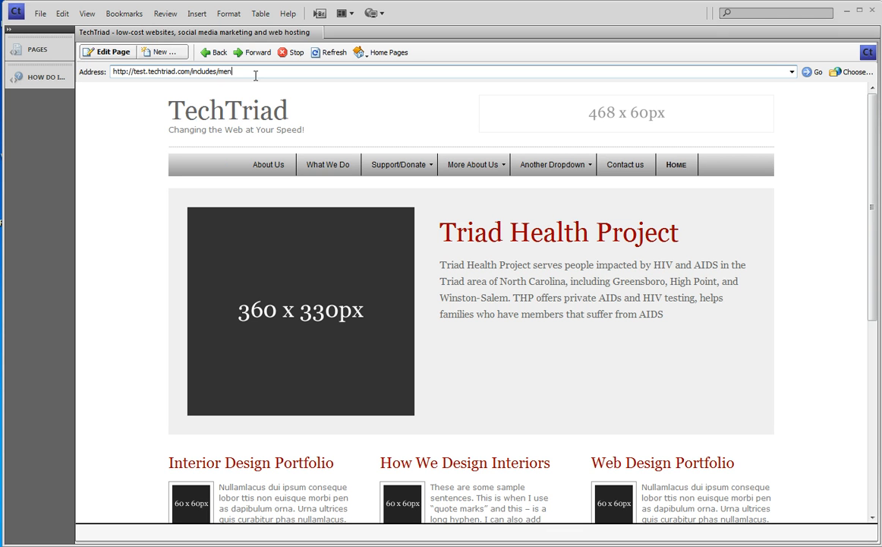
{"action": "type", "text": "u.html"}
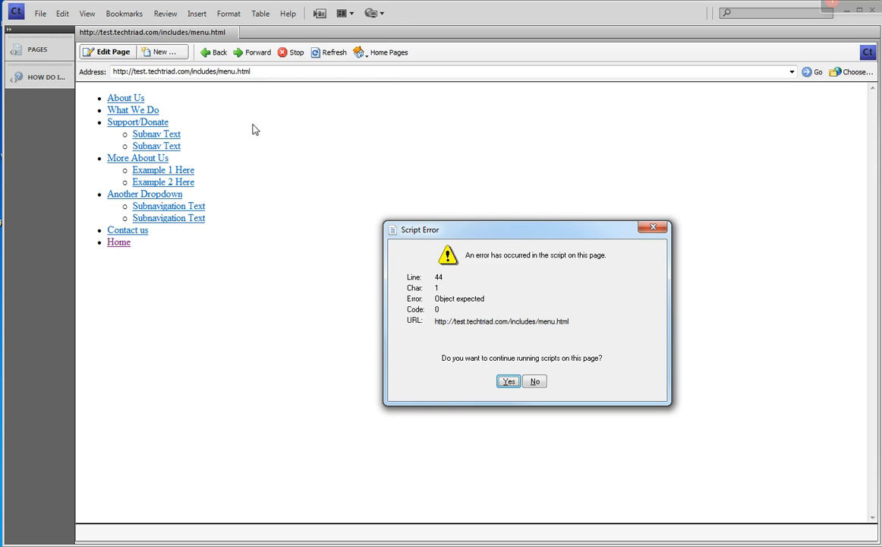
{"action": "mouse_move", "coordinate": [569, 263]}
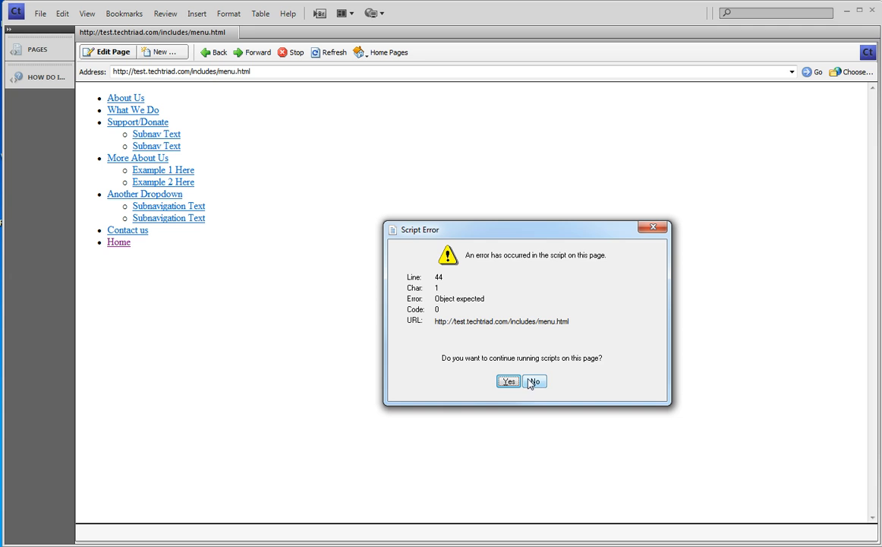
- Answer No to the Script Error prompt to stop the page's scripts
{"action": "left_click", "coordinate": [508, 380]}
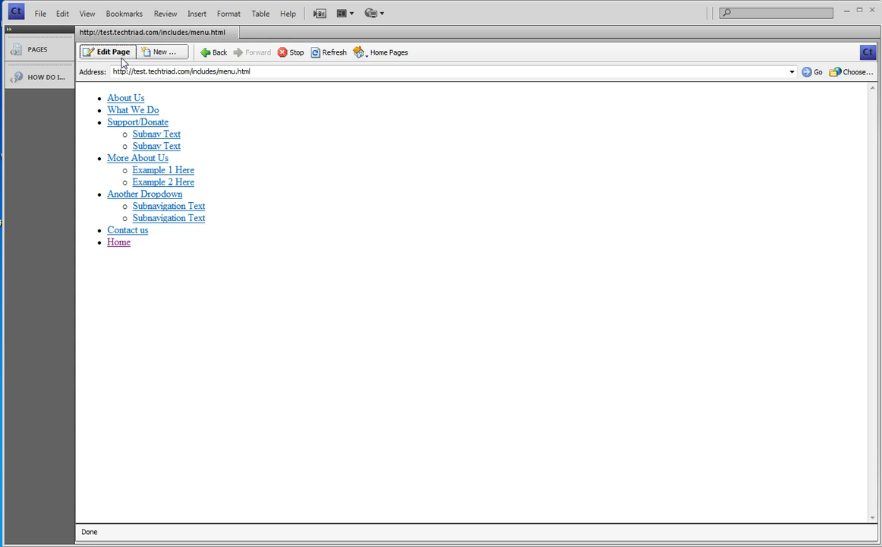
- Open menu.html as an editable draft and position the cursor in the link list
{"action": "left_click", "coordinate": [113, 51]}
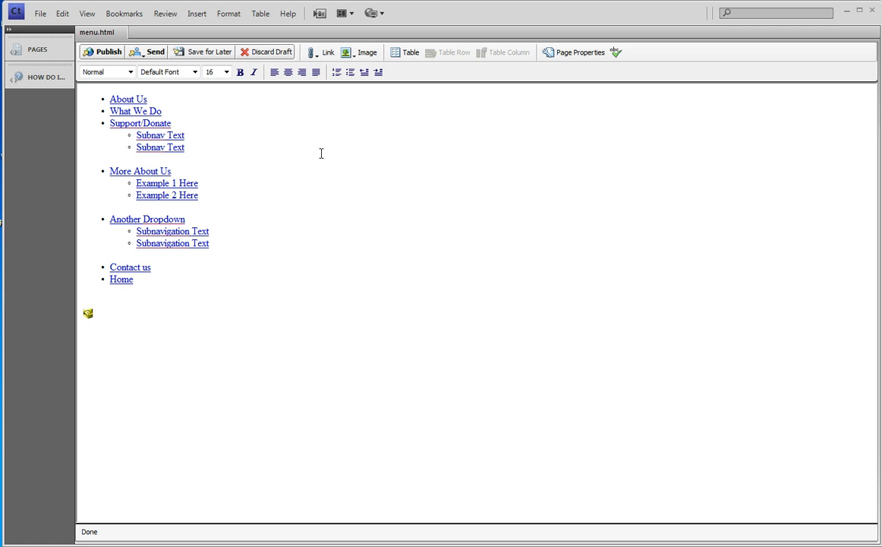
{"action": "left_click", "coordinate": [110, 98]}
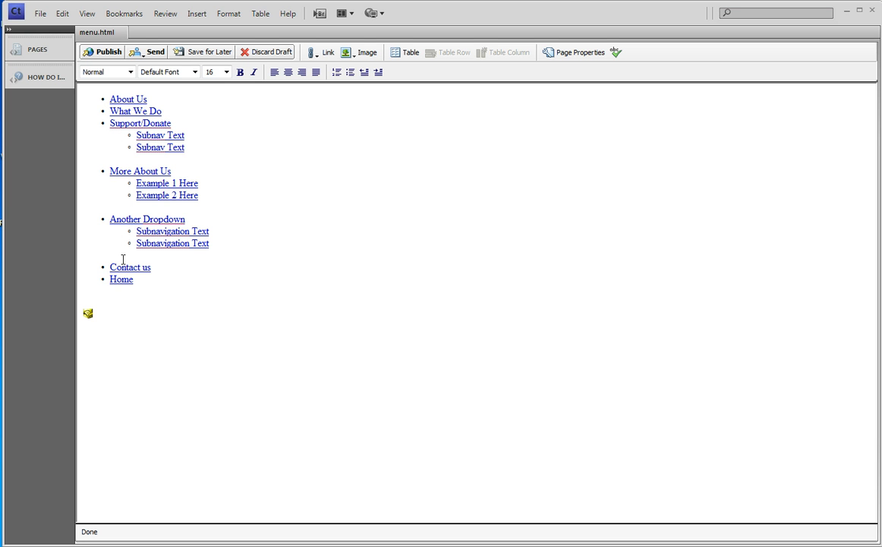
{"action": "left_click", "coordinate": [104, 98]}
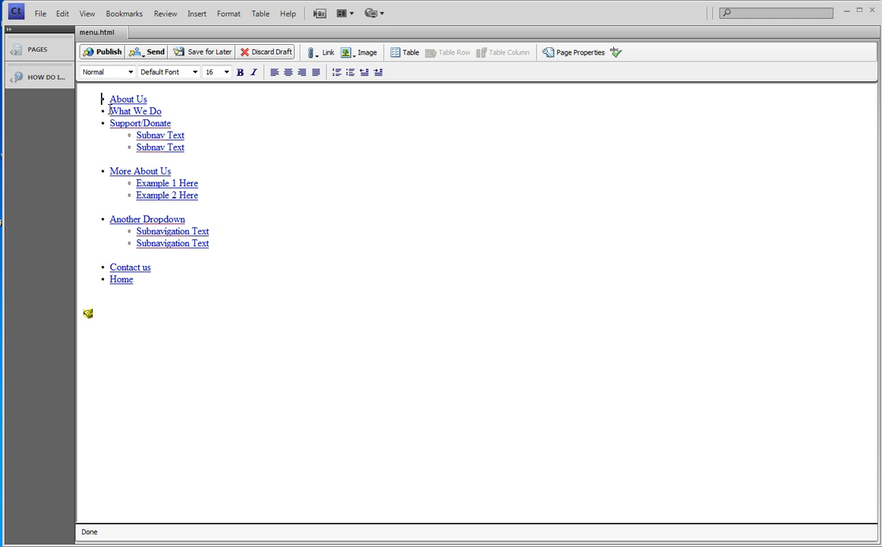
{"action": "mouse_move", "coordinate": [112, 132]}
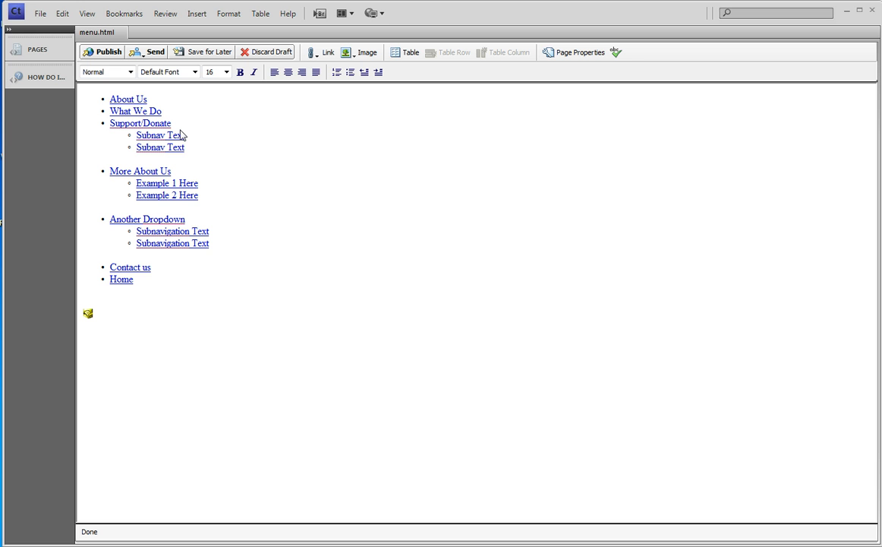
{"action": "mouse_move", "coordinate": [176, 120]}
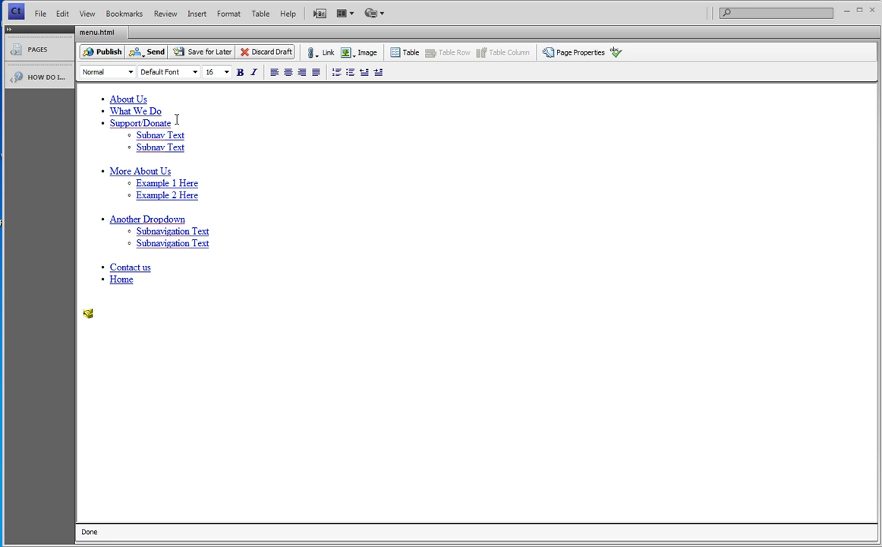
{"action": "mouse_move", "coordinate": [159, 98]}
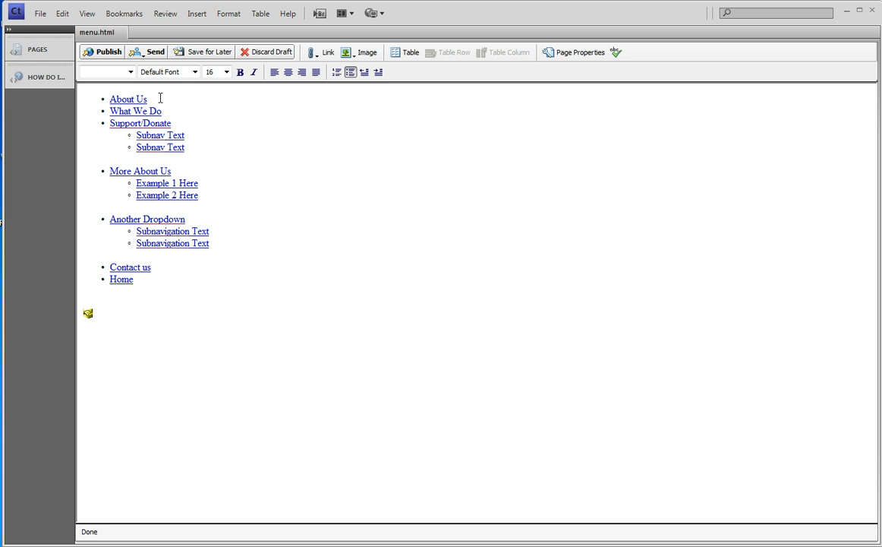
{"action": "mouse_move", "coordinate": [174, 171]}
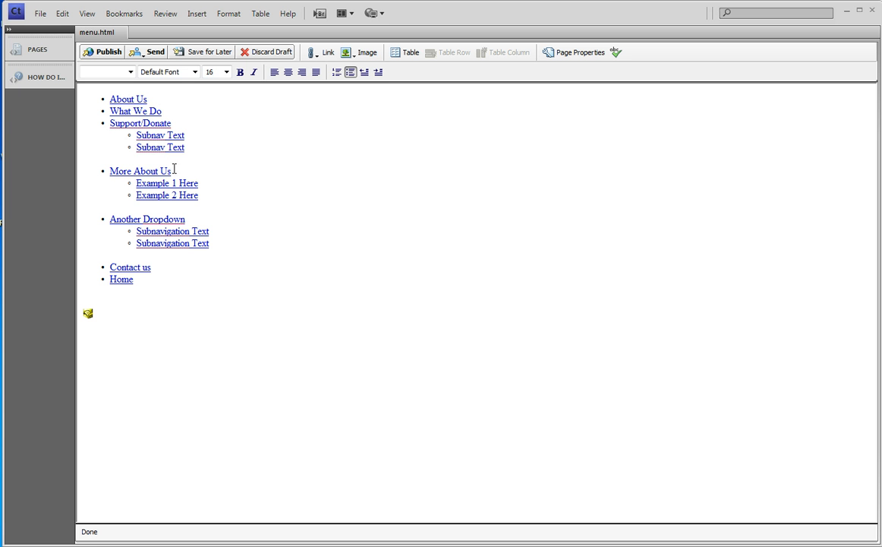
{"action": "left_click", "coordinate": [142, 266]}
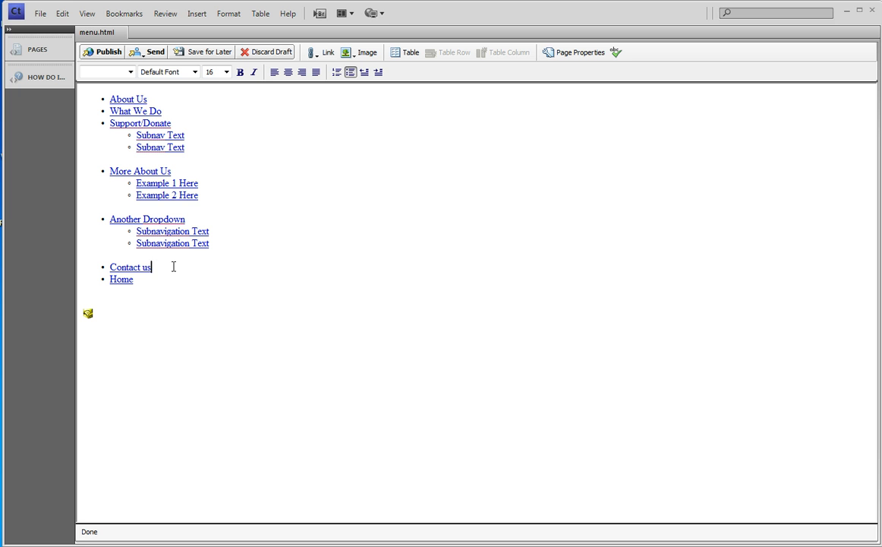
{"action": "mouse_move", "coordinate": [273, 267]}
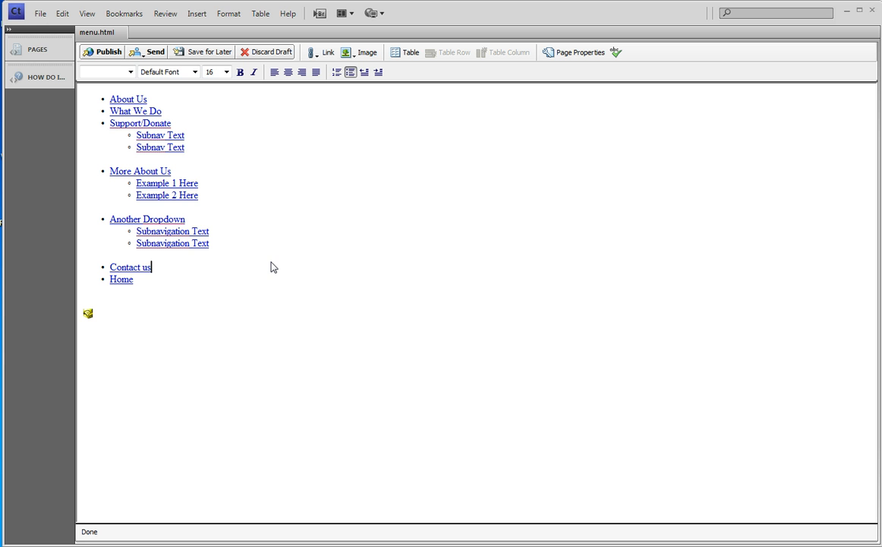
{"action": "mouse_move", "coordinate": [206, 149]}
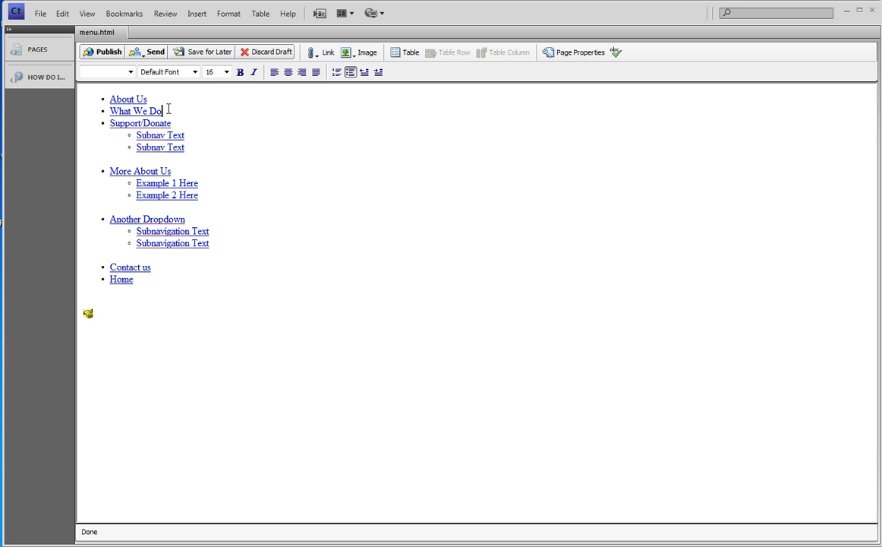
- Add a bullet after What We Do reading 'Sue's New Link' and select it
{"action": "key", "text": "Return"}
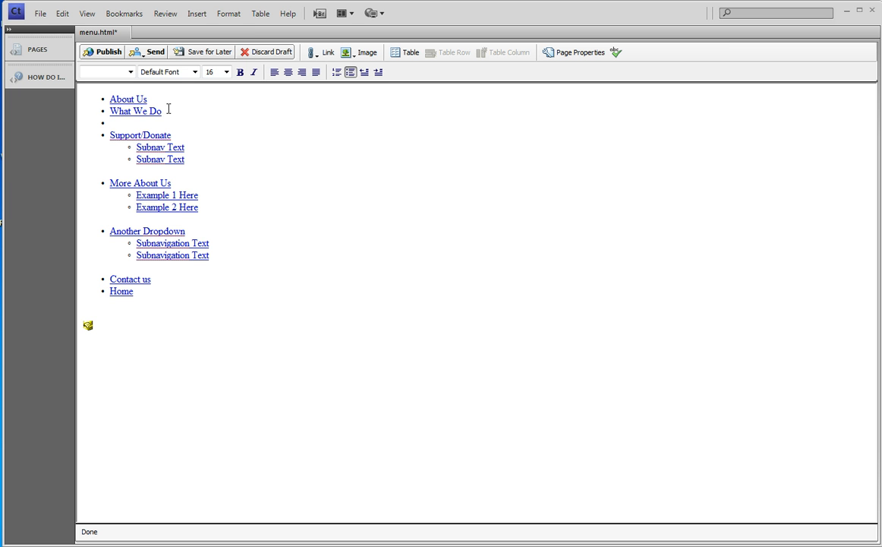
{"action": "left_click", "coordinate": [114, 123]}
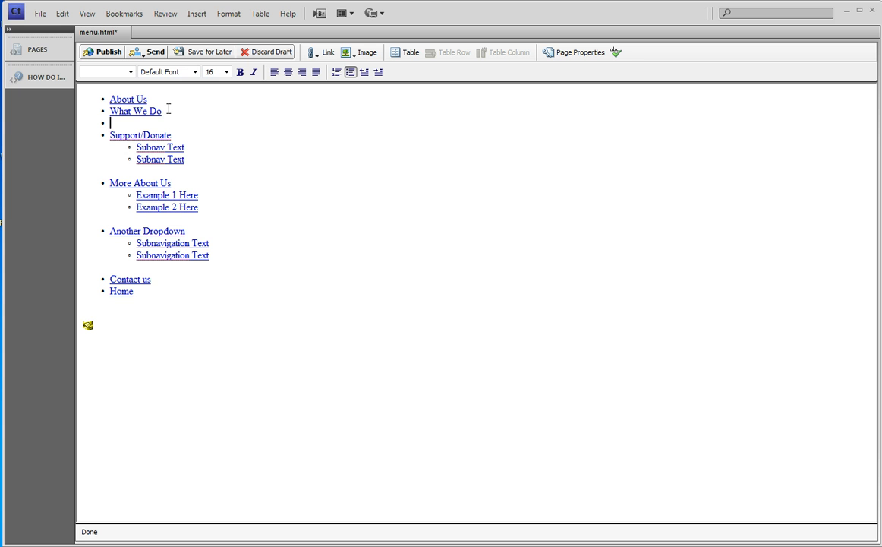
{"action": "type", "text": "Sue's"}
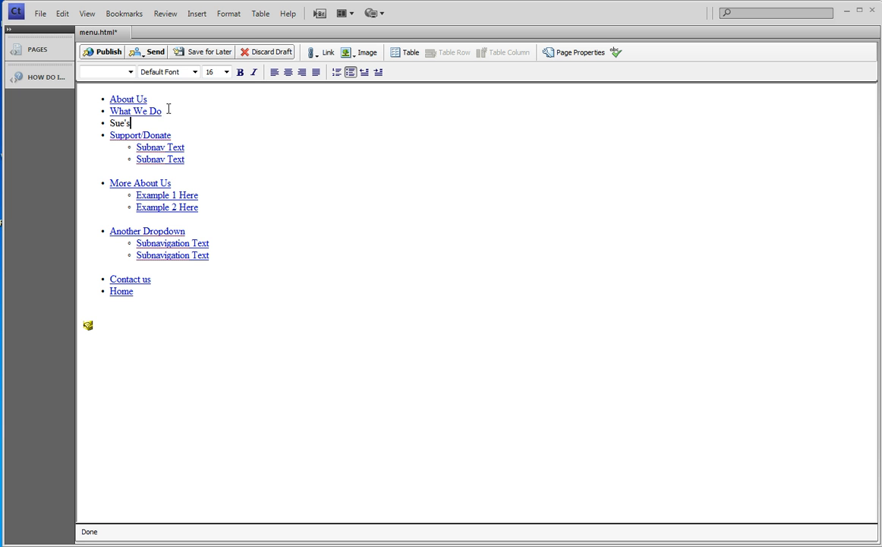
{"action": "type", "text": "New Link"}
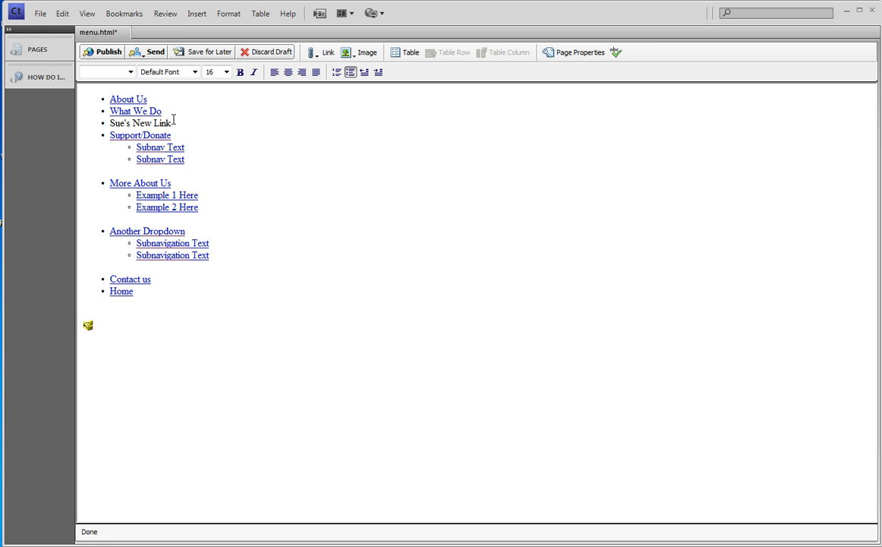
{"action": "double_click", "coordinate": [141, 123]}
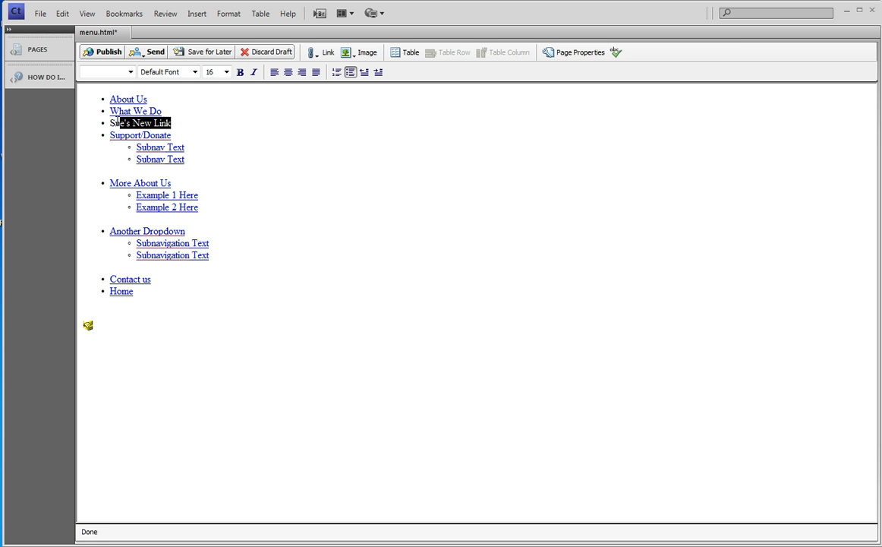
{"action": "mouse_move", "coordinate": [410, 52]}
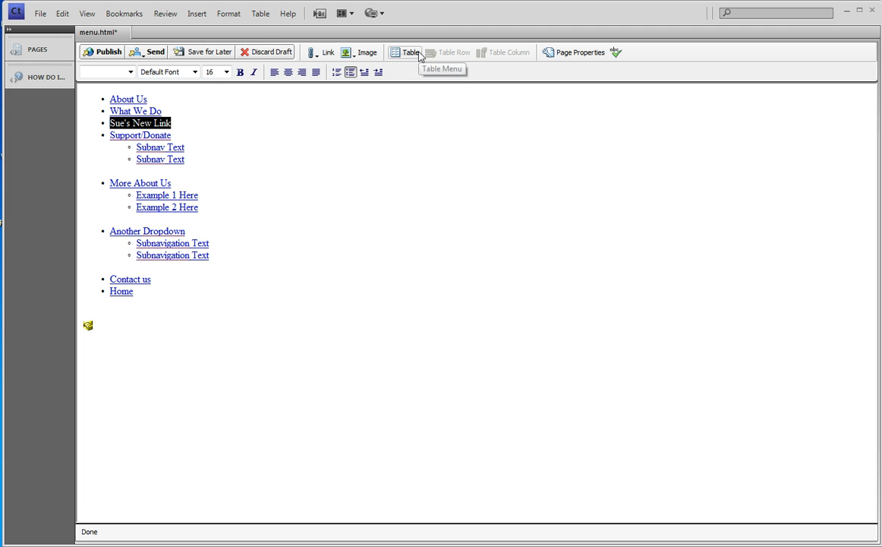
- Open Insert Link for the selected text using Link > Browse to Web Page
{"action": "left_click", "coordinate": [326, 52]}
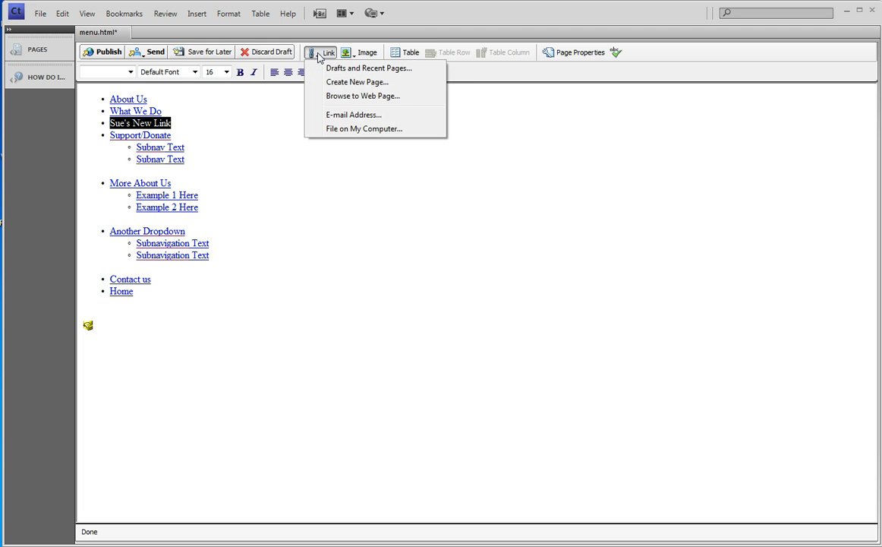
{"action": "mouse_move", "coordinate": [362, 96]}
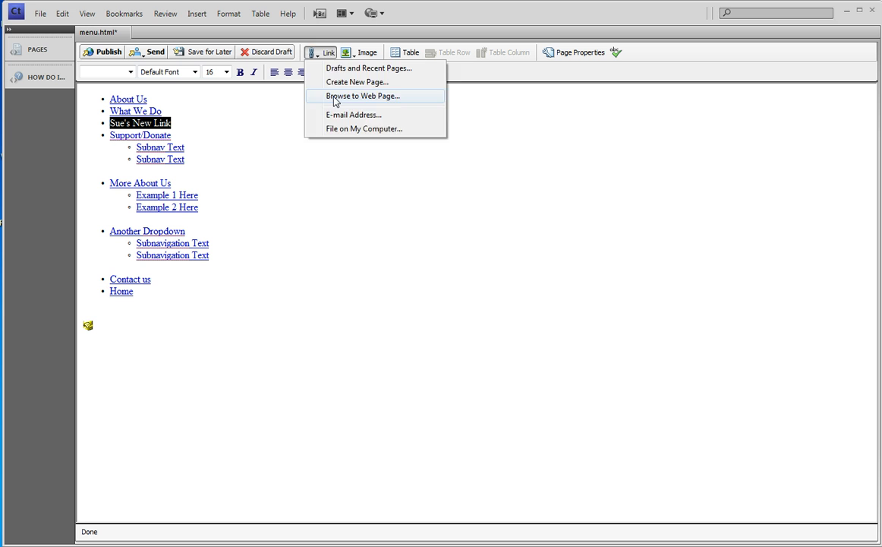
{"action": "left_click", "coordinate": [362, 96]}
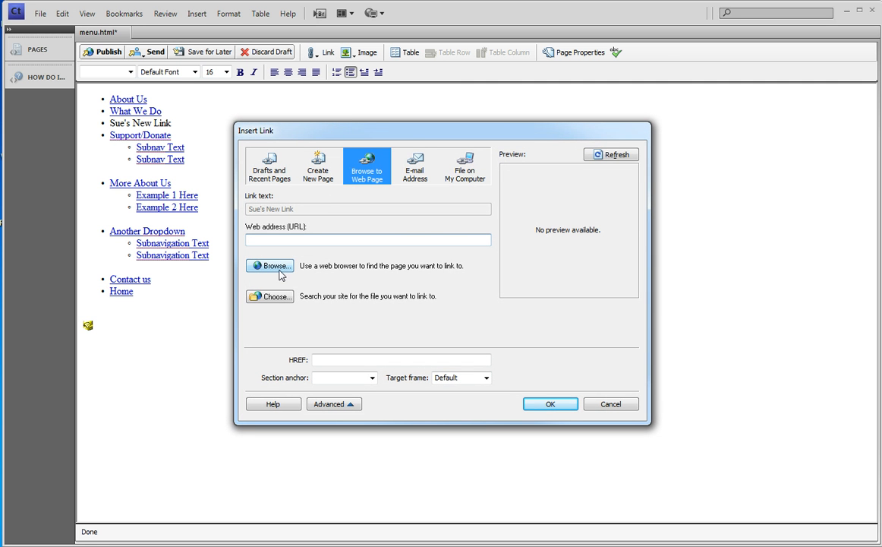
{"action": "mouse_move", "coordinate": [270, 296]}
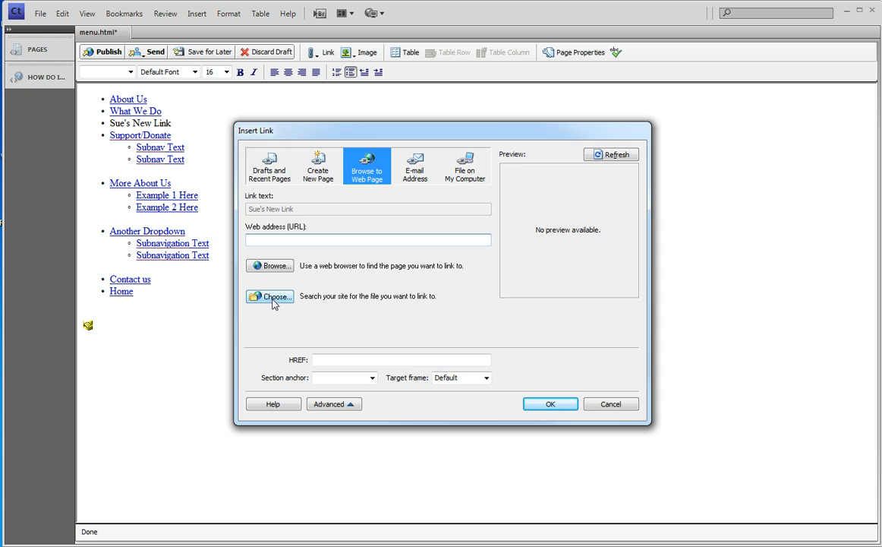
- Browse from the site root into the about folder and pick index.php
{"action": "left_click", "coordinate": [270, 297]}
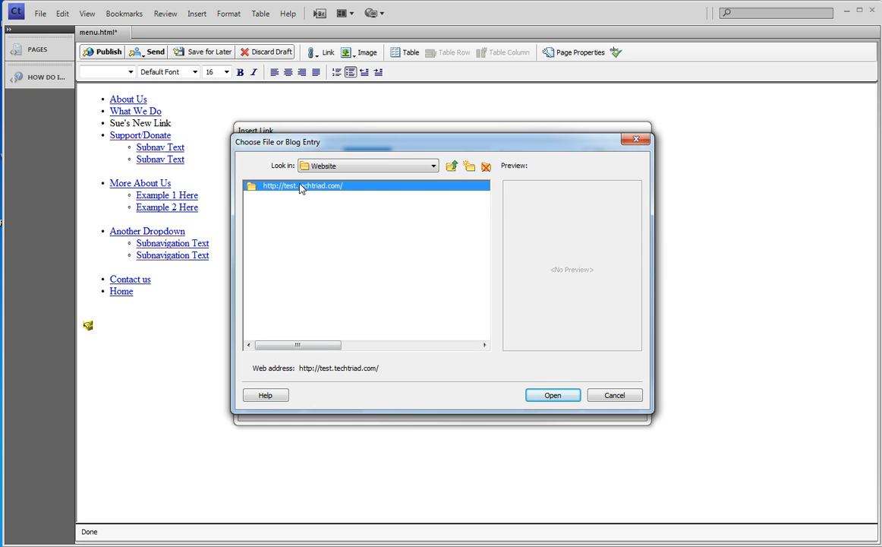
{"action": "double_click", "coordinate": [303, 185]}
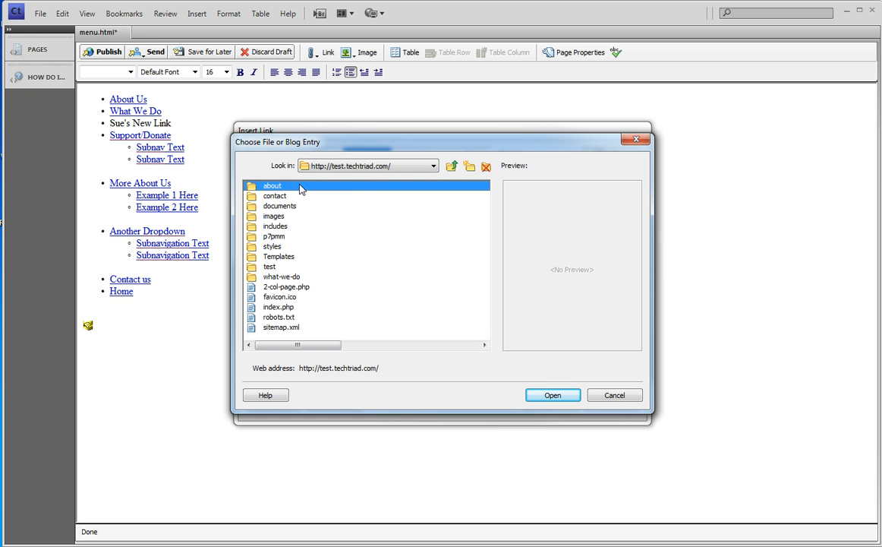
{"action": "mouse_move", "coordinate": [279, 201]}
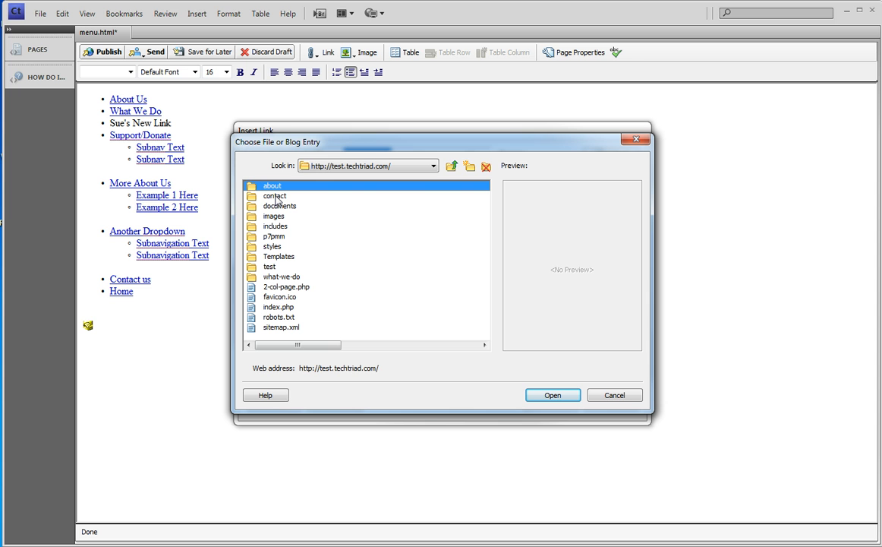
{"action": "mouse_move", "coordinate": [266, 290]}
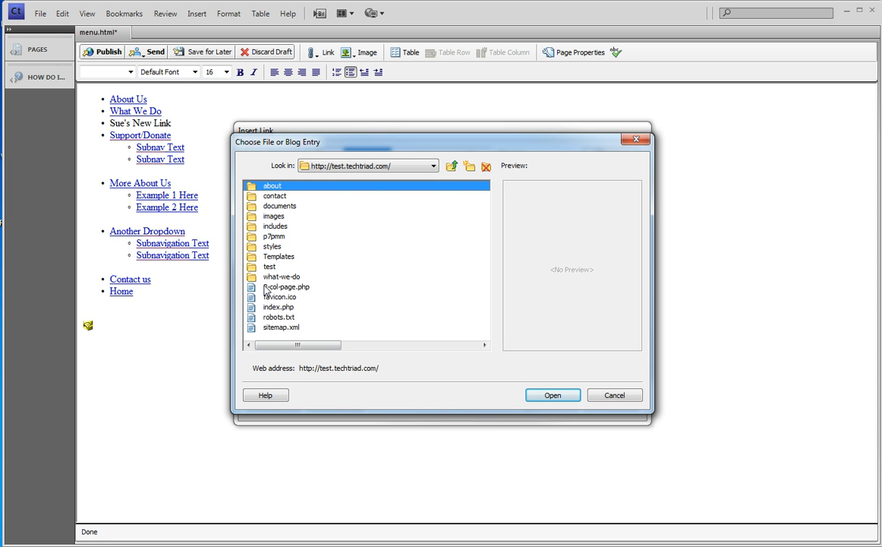
{"action": "mouse_move", "coordinate": [274, 194]}
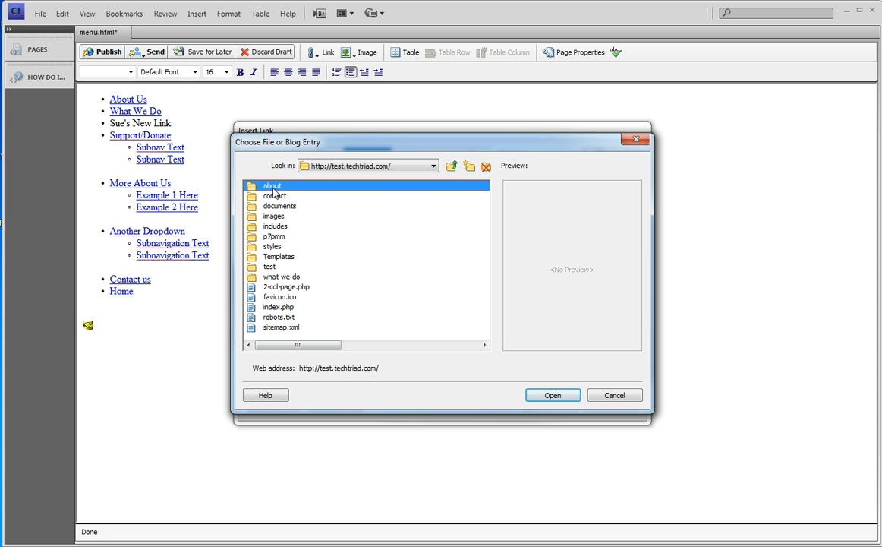
{"action": "double_click", "coordinate": [272, 185]}
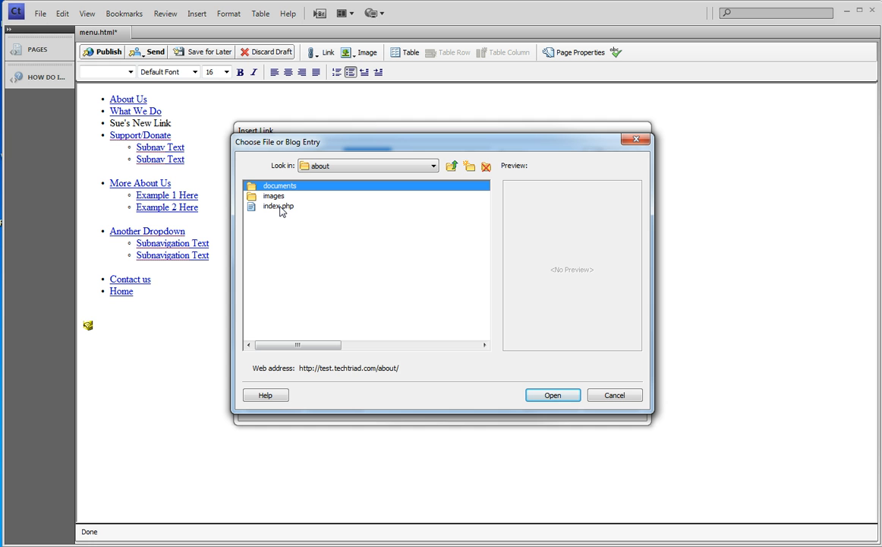
{"action": "mouse_move", "coordinate": [336, 226]}
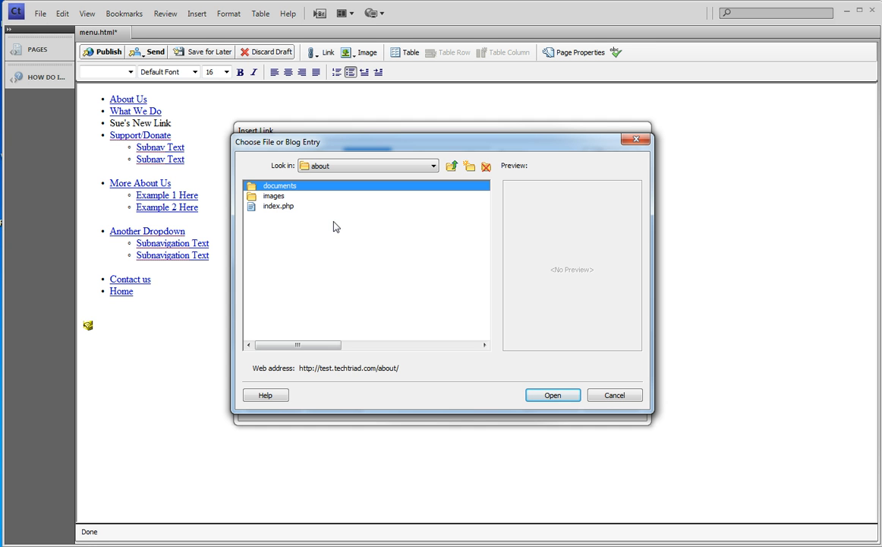
{"action": "left_click", "coordinate": [278, 205]}
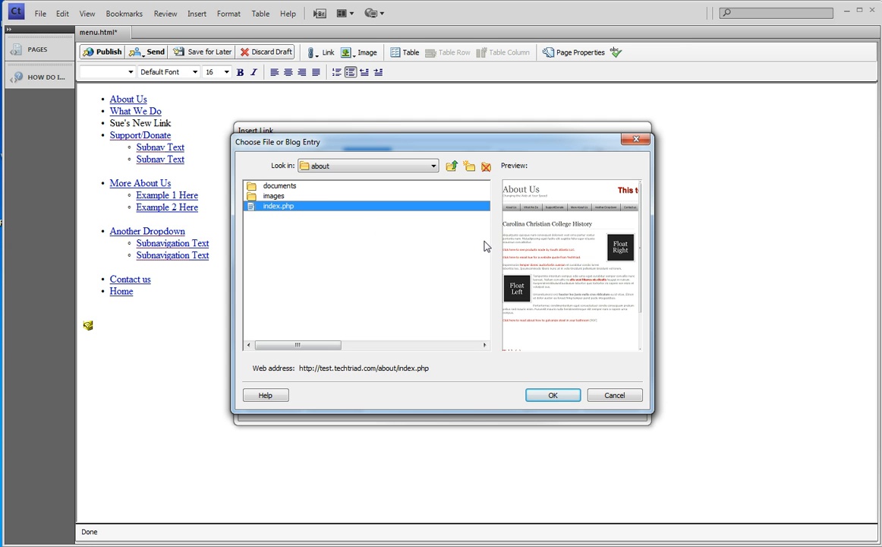
{"action": "mouse_move", "coordinate": [538, 269]}
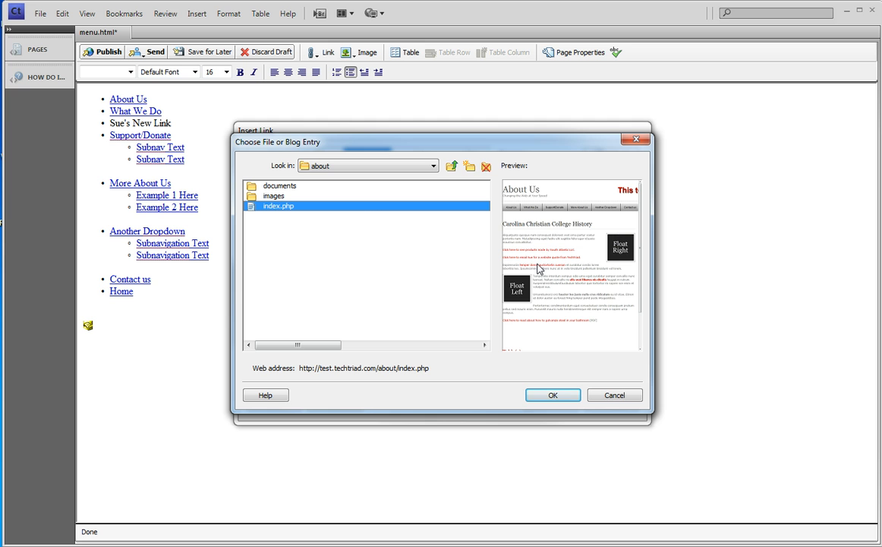
{"action": "mouse_move", "coordinate": [530, 189]}
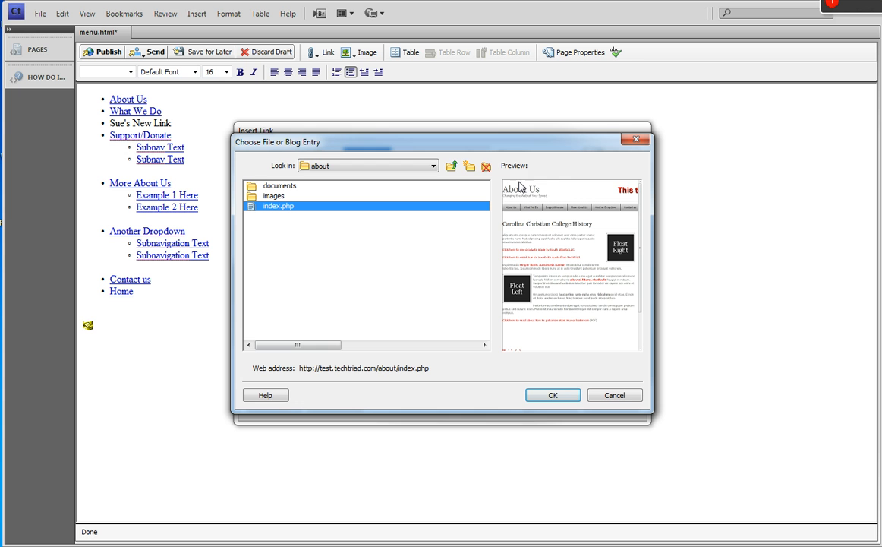
{"action": "mouse_move", "coordinate": [607, 214]}
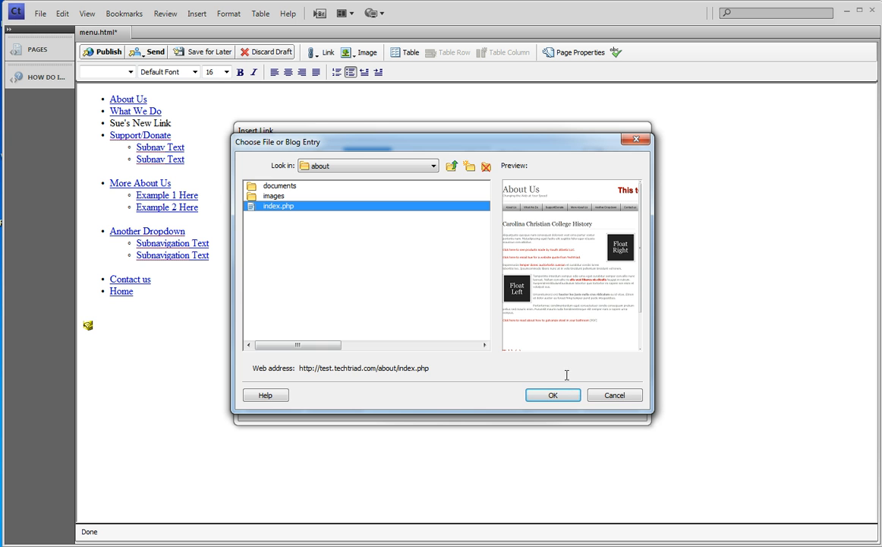
- Confirm index.php and apply the link with HREF /about/index.php
{"action": "left_click", "coordinate": [553, 394]}
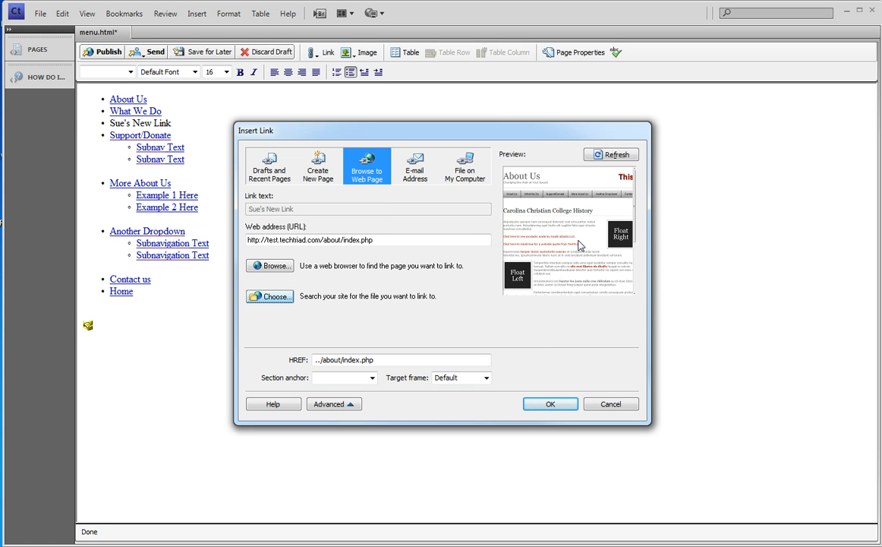
{"action": "mouse_move", "coordinate": [334, 403]}
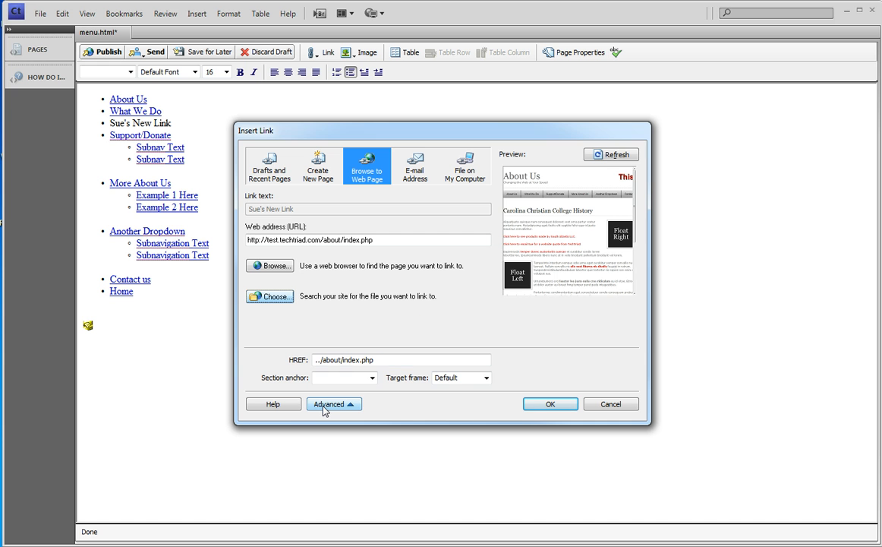
{"action": "left_click", "coordinate": [334, 403]}
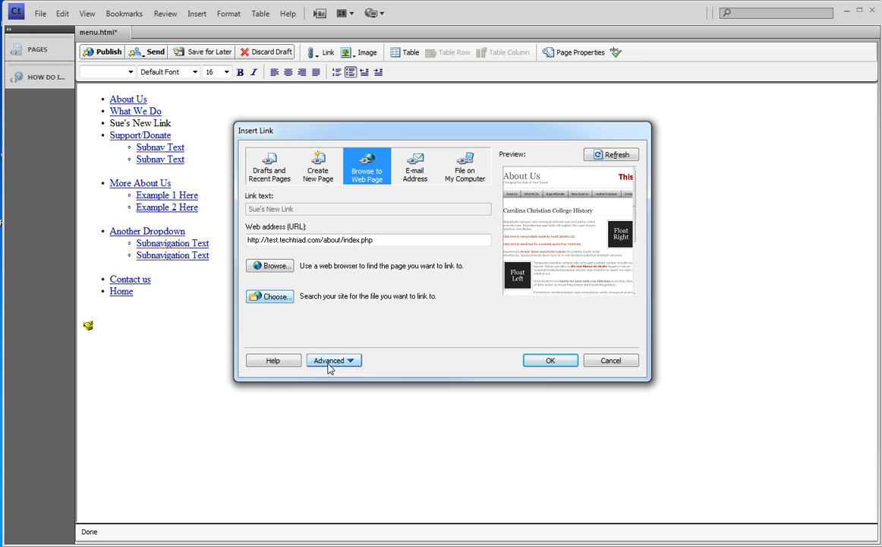
{"action": "left_click", "coordinate": [334, 360]}
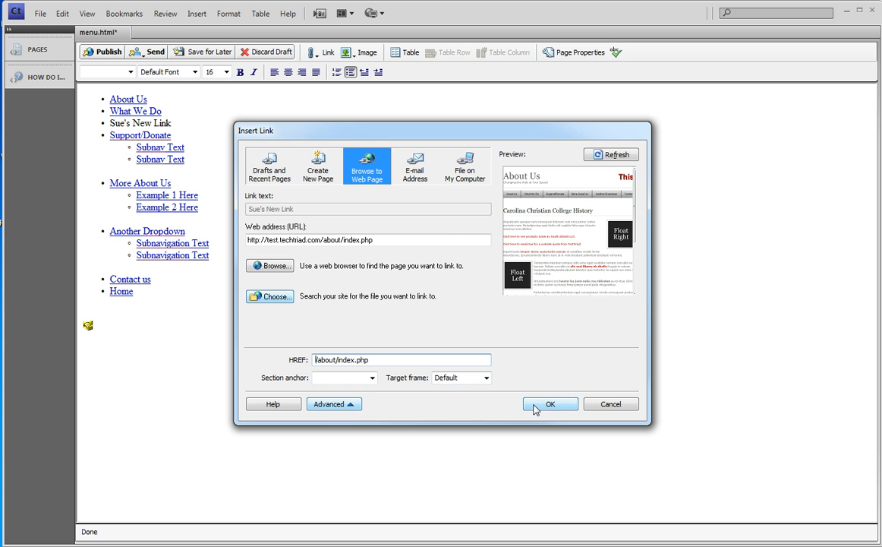
{"action": "left_click", "coordinate": [550, 403]}
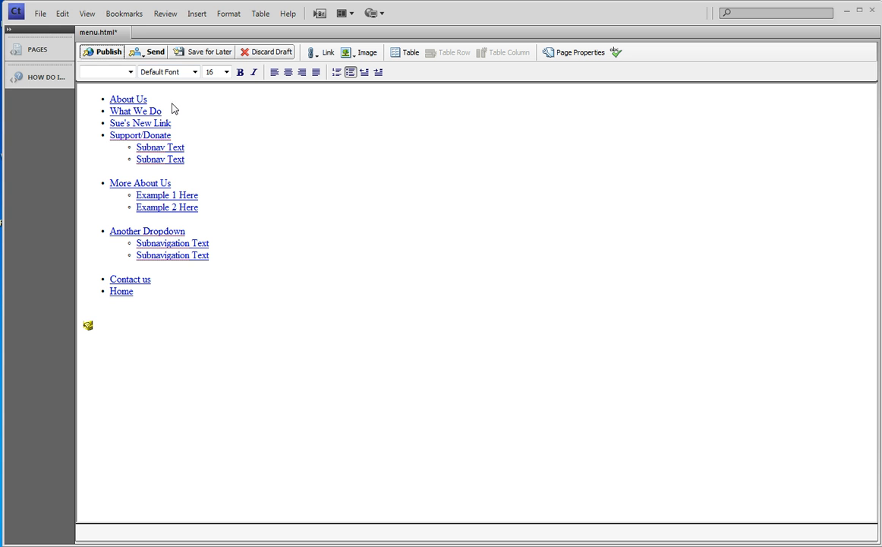
- Publish the edited menu.html and acknowledge the publishing notice
{"action": "left_click", "coordinate": [108, 51]}
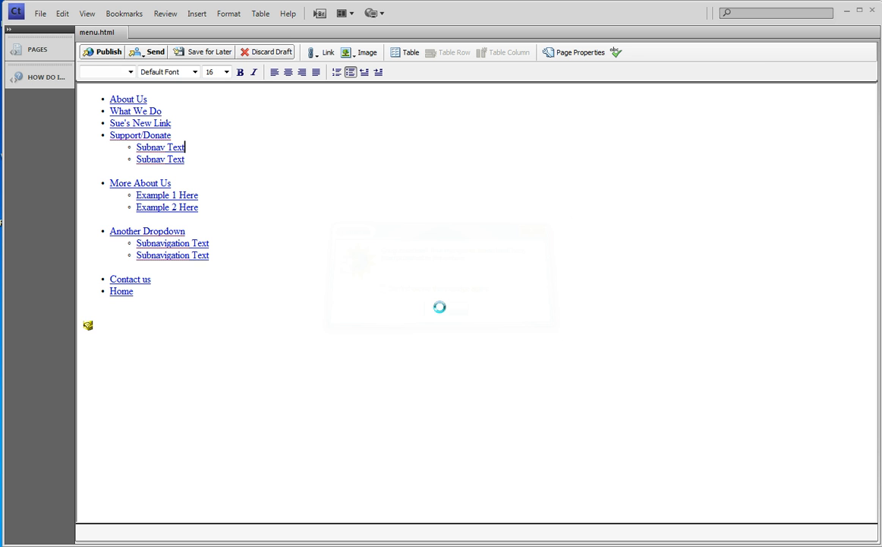
{"action": "left_click", "coordinate": [102, 51]}
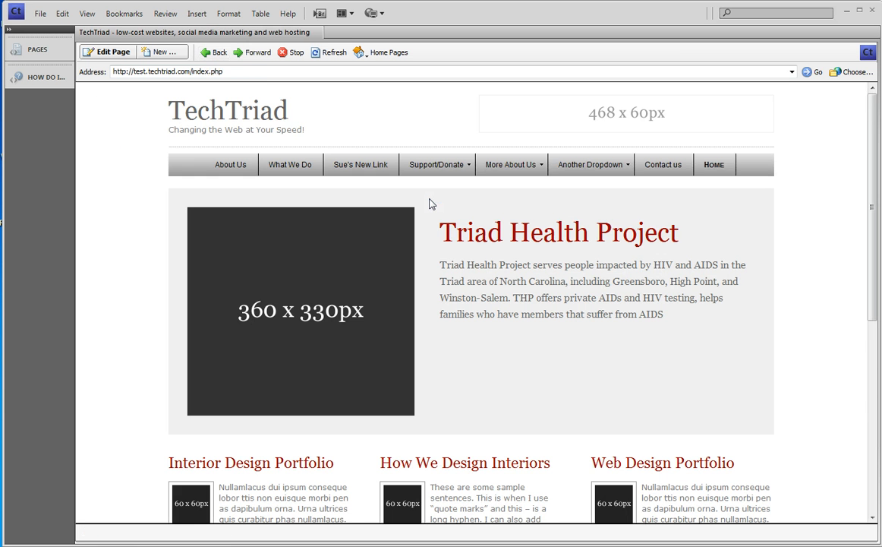
{"action": "mouse_move", "coordinate": [360, 164]}
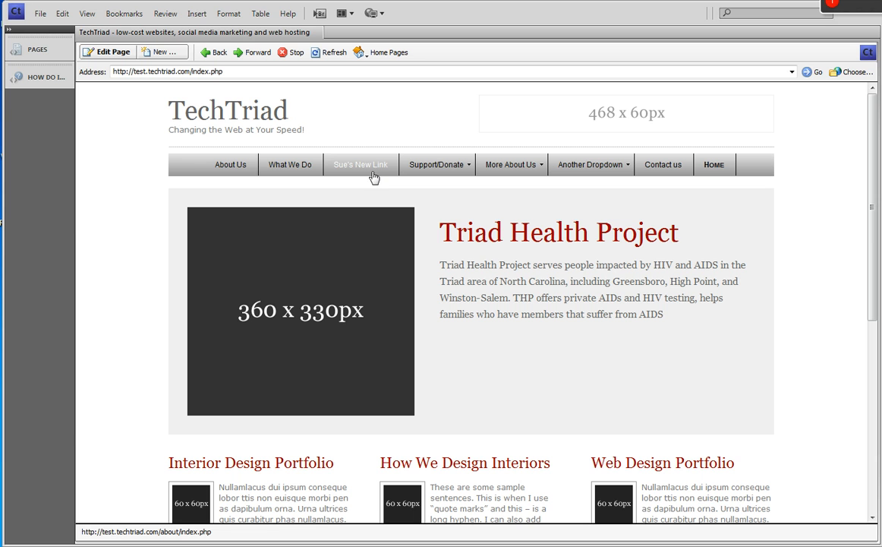
{"action": "mouse_move", "coordinate": [370, 167]}
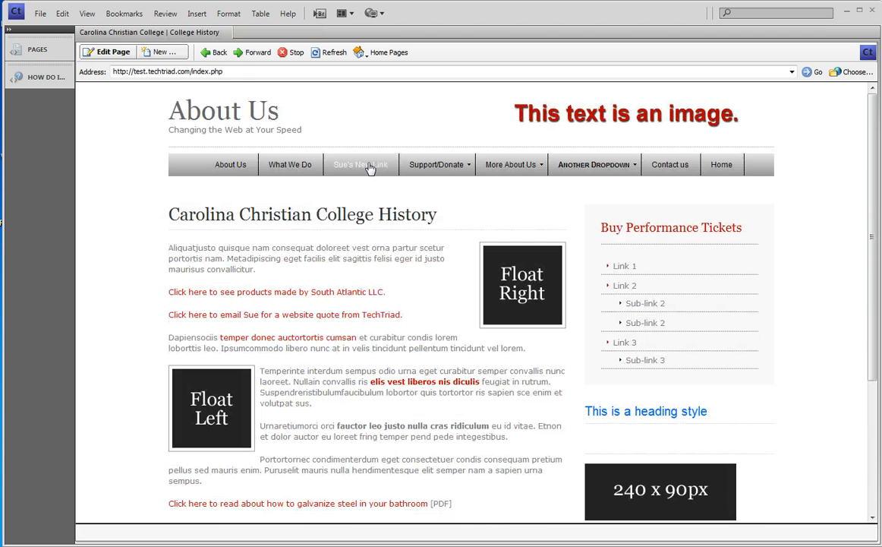
- Follow Sue's New Link in the live navigation to reach the About Us page
{"action": "left_click", "coordinate": [360, 163]}
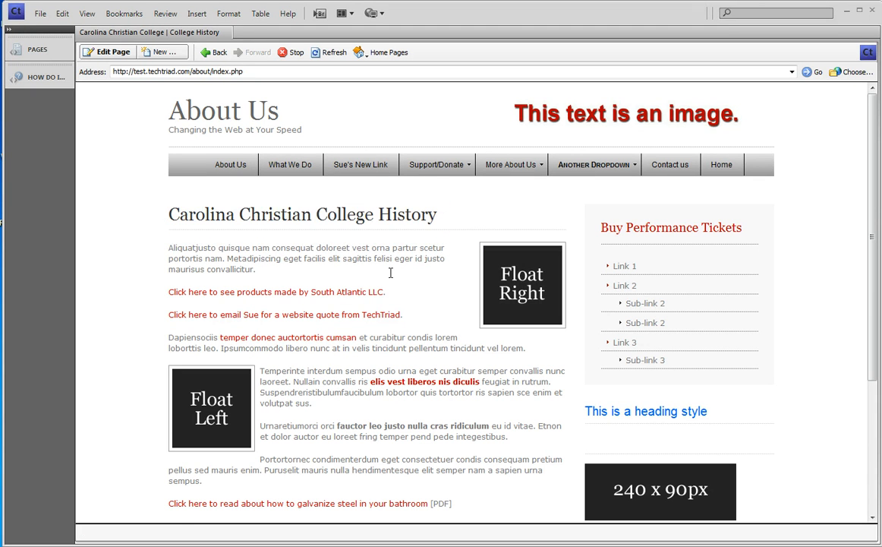
{"action": "mouse_move", "coordinate": [387, 362]}
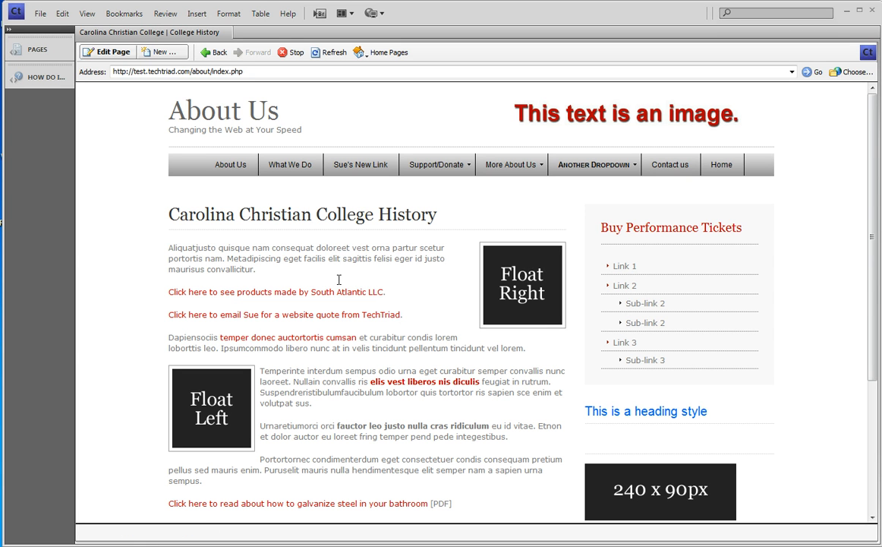
{"action": "mouse_move", "coordinate": [334, 262]}
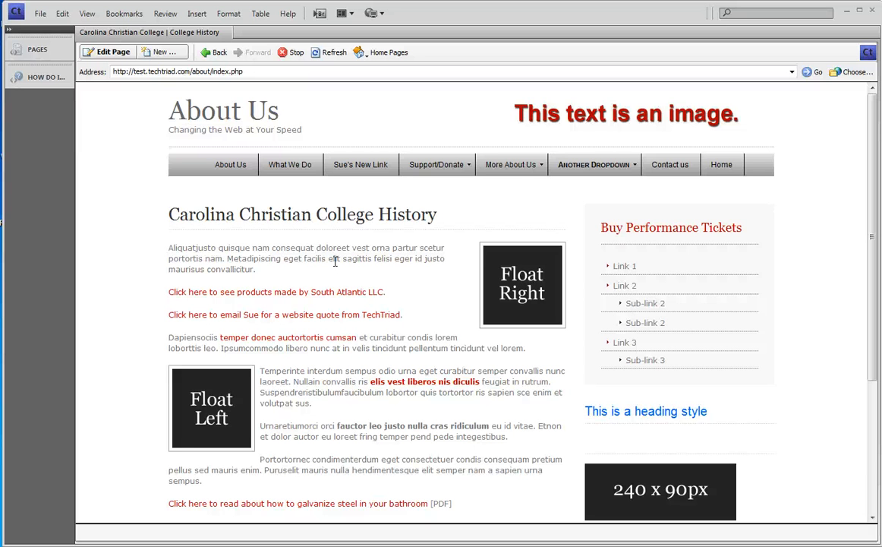
{"action": "mouse_move", "coordinate": [129, 403]}
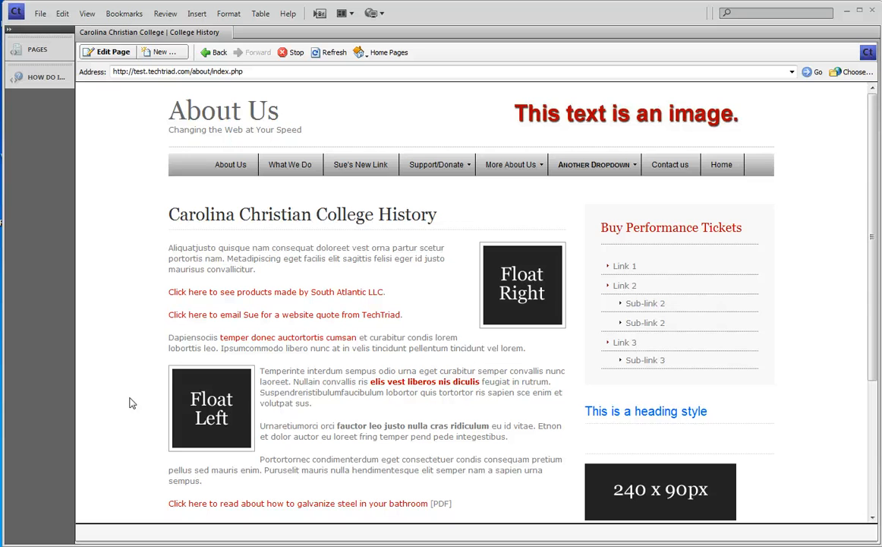